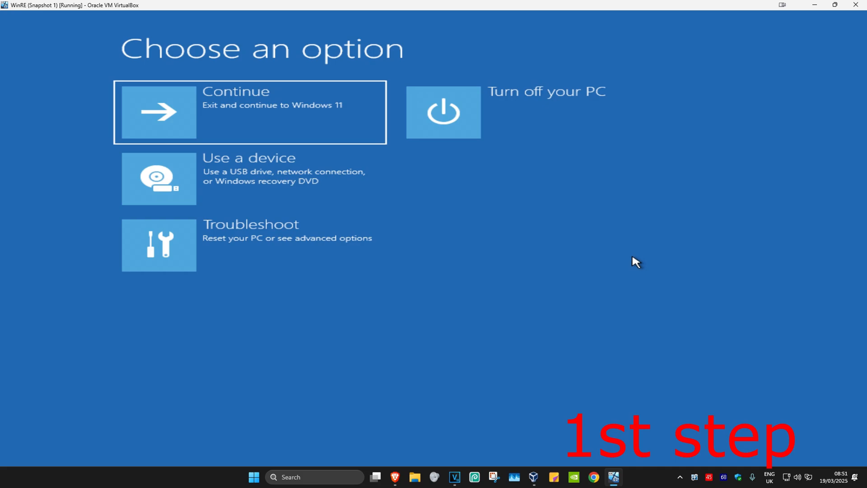
{"action": "mouse_move", "coordinate": [631, 263]}
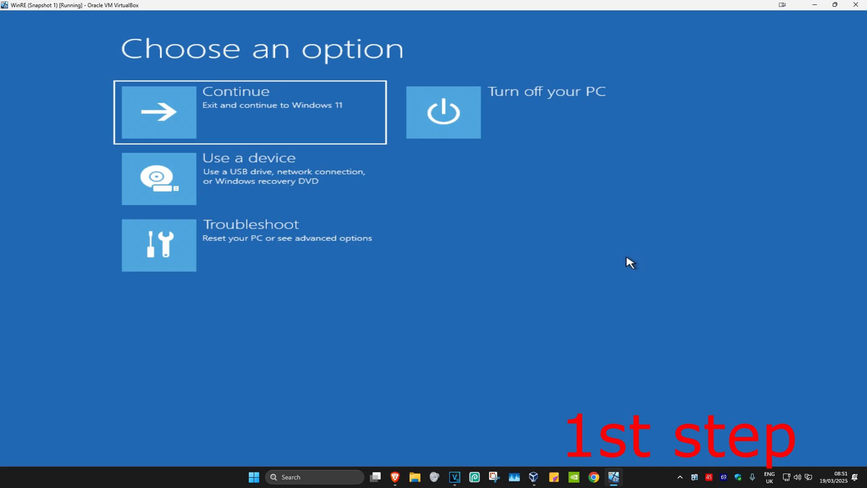
{"action": "mouse_move", "coordinate": [556, 334]}
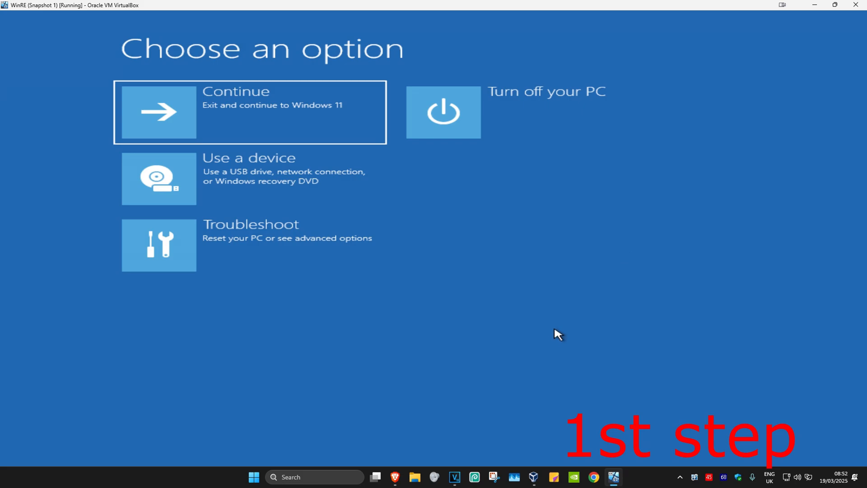
{"action": "mouse_move", "coordinate": [563, 325]}
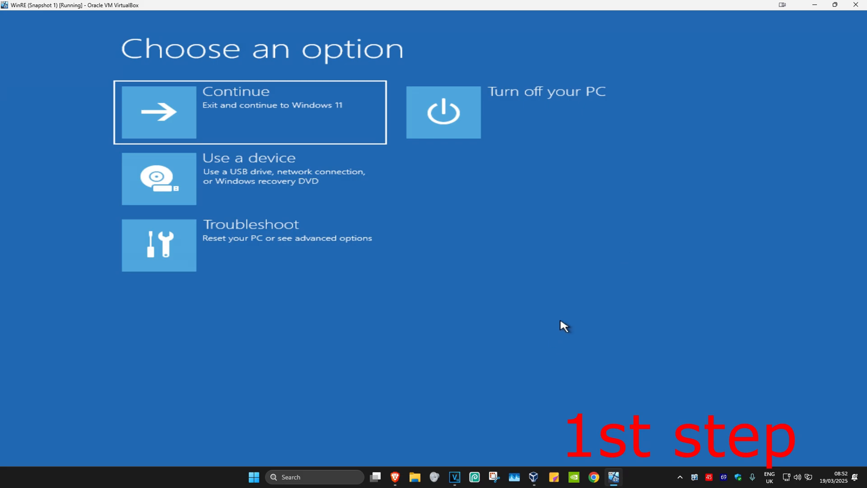
{"action": "mouse_move", "coordinate": [581, 318]}
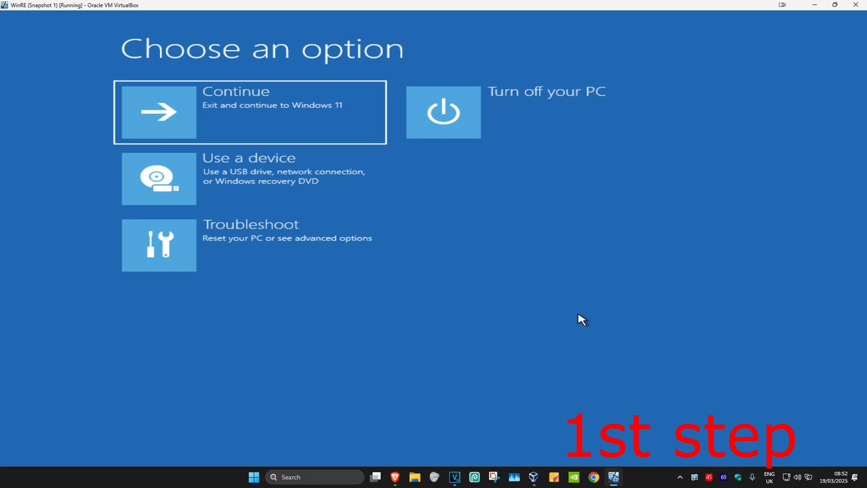
{"action": "mouse_move", "coordinate": [591, 305]}
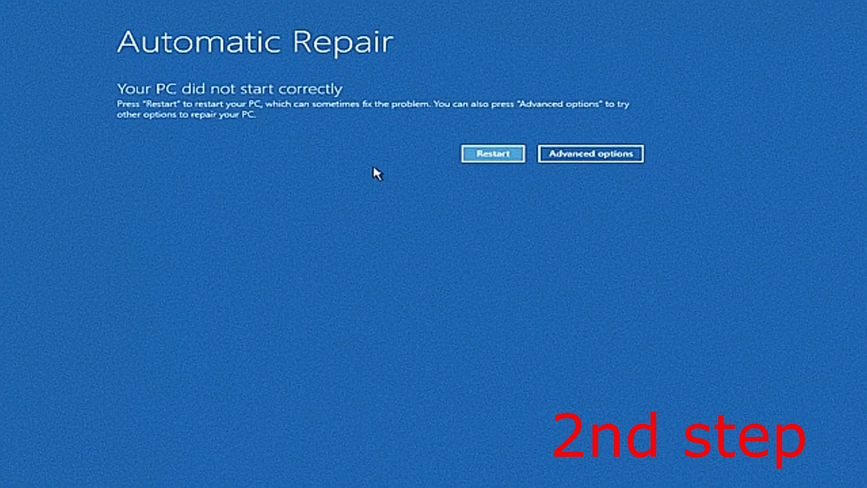
- Leave the Automatic Repair notice via Advanced options to reach 'Choose an option'
{"action": "left_click", "coordinate": [590, 153]}
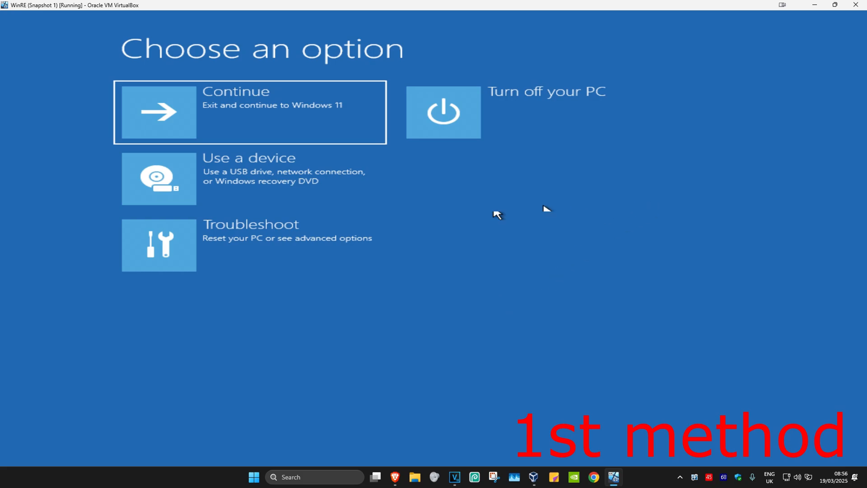
- Go through Troubleshoot to Startup Repair and let it run until it reports it couldn't repair the PC
{"action": "left_click", "coordinate": [250, 245]}
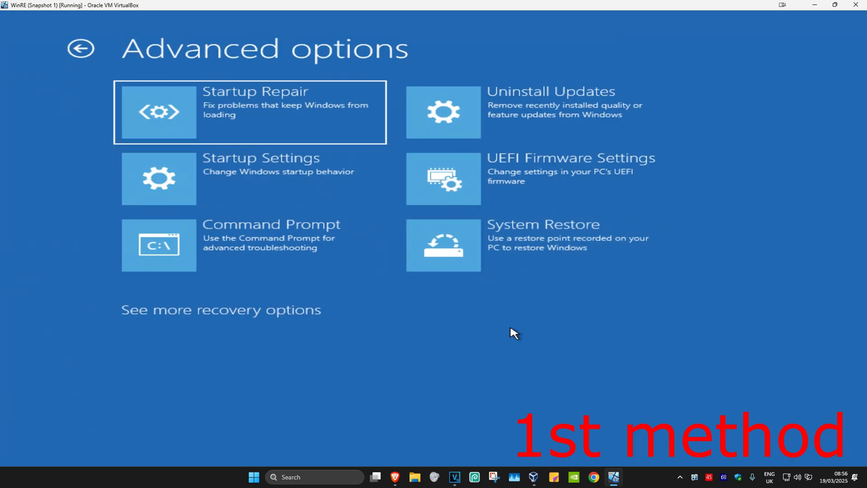
{"action": "mouse_move", "coordinate": [504, 352]}
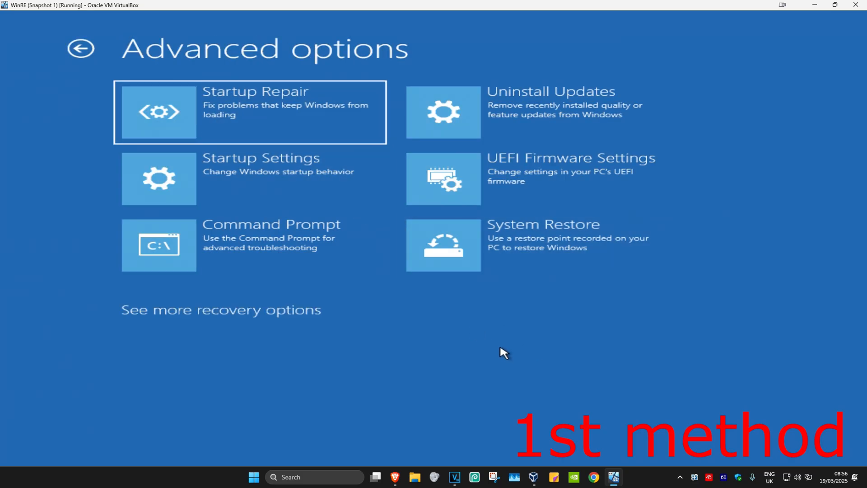
{"action": "left_click", "coordinate": [220, 310]}
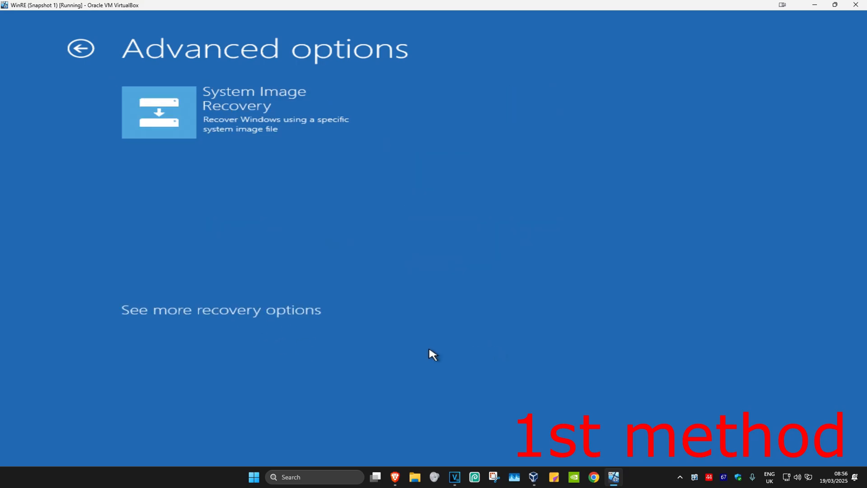
{"action": "left_click", "coordinate": [220, 310]}
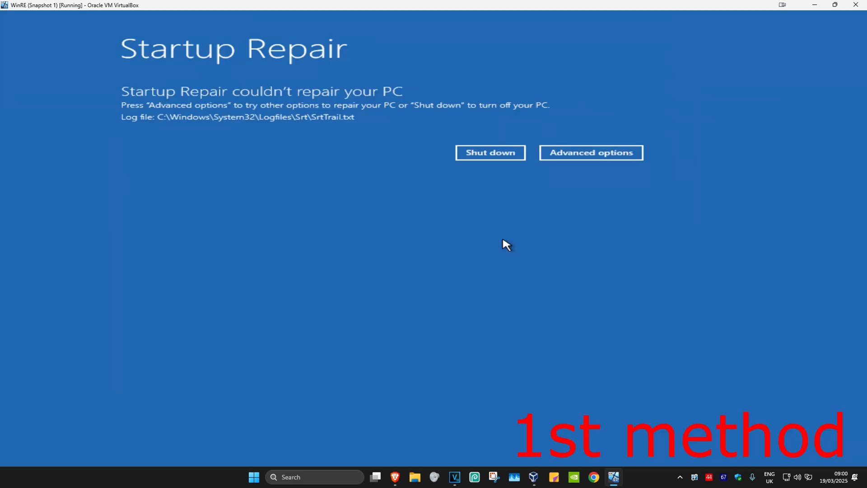
{"action": "mouse_move", "coordinate": [380, 216]}
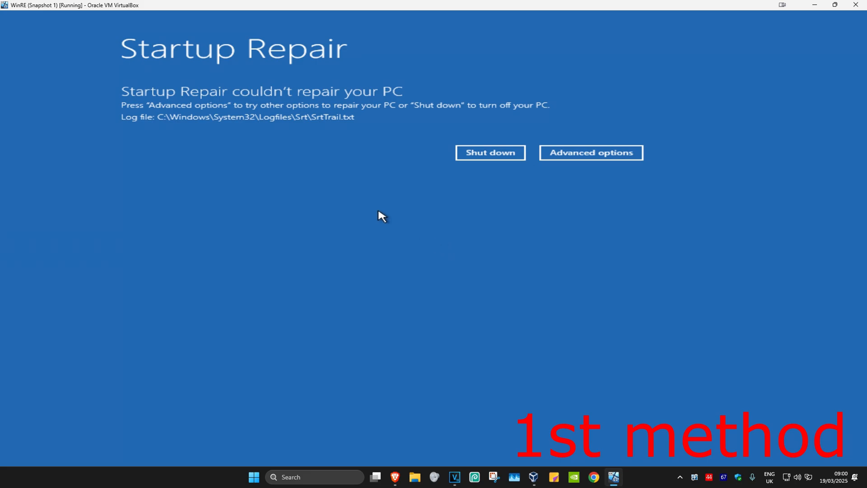
- Go back through Troubleshoot to System Restore and cancel it when no restore points are found
{"action": "left_click", "coordinate": [590, 153]}
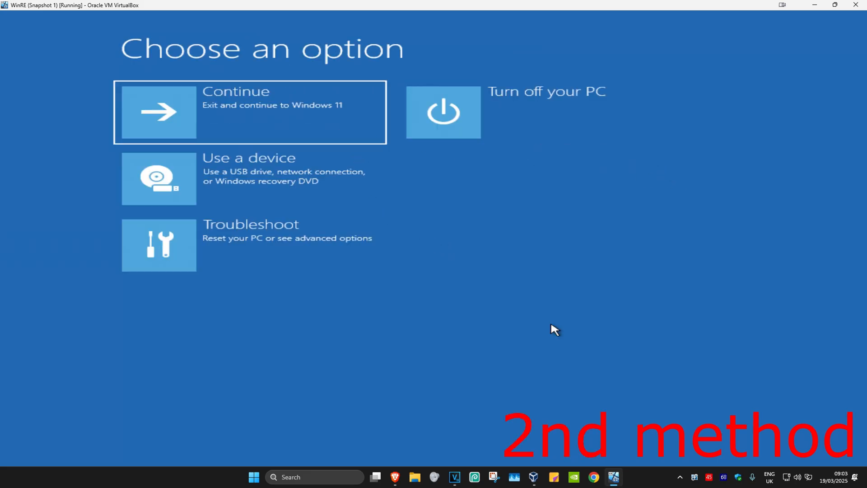
{"action": "mouse_move", "coordinate": [248, 263]}
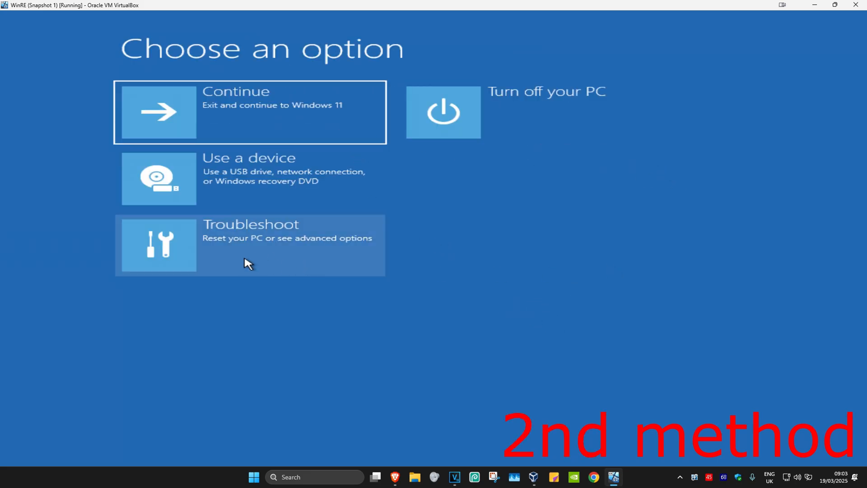
{"action": "left_click", "coordinate": [250, 245]}
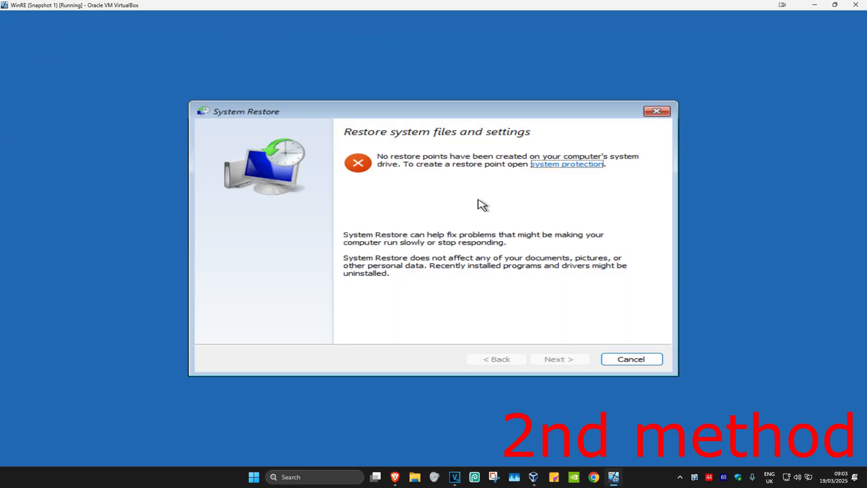
{"action": "mouse_move", "coordinate": [556, 370]}
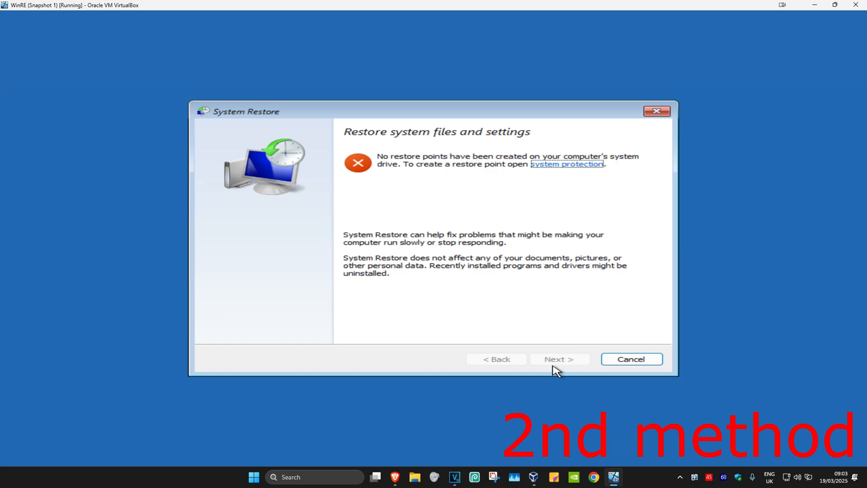
{"action": "mouse_move", "coordinate": [494, 297]}
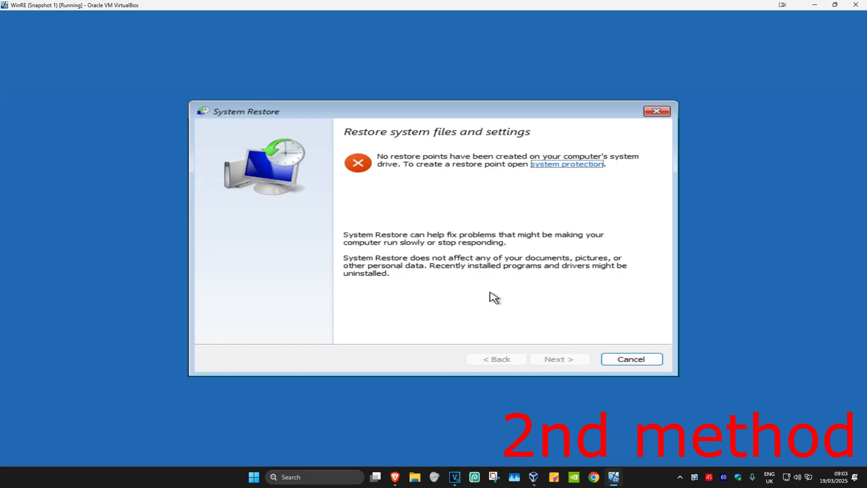
{"action": "left_click", "coordinate": [631, 358]}
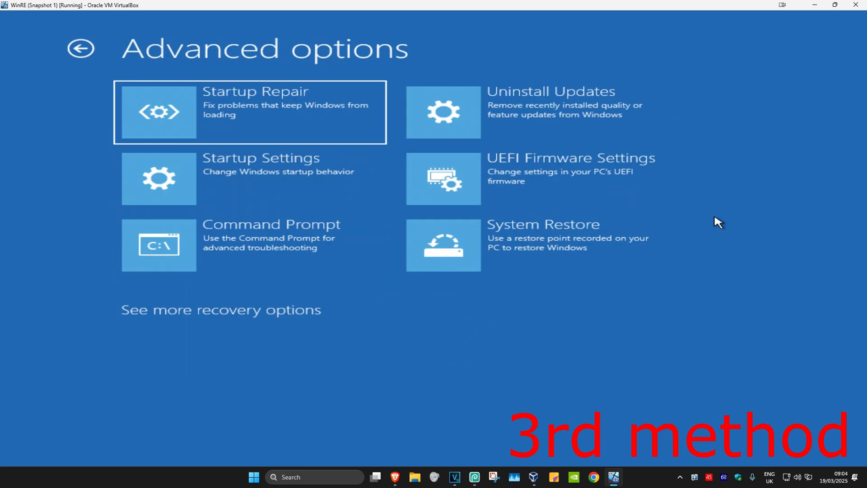
- Start Command Prompt and run sfc /scannow to verify and repair system files, beginning the chkdsk command
{"action": "left_click", "coordinate": [250, 245]}
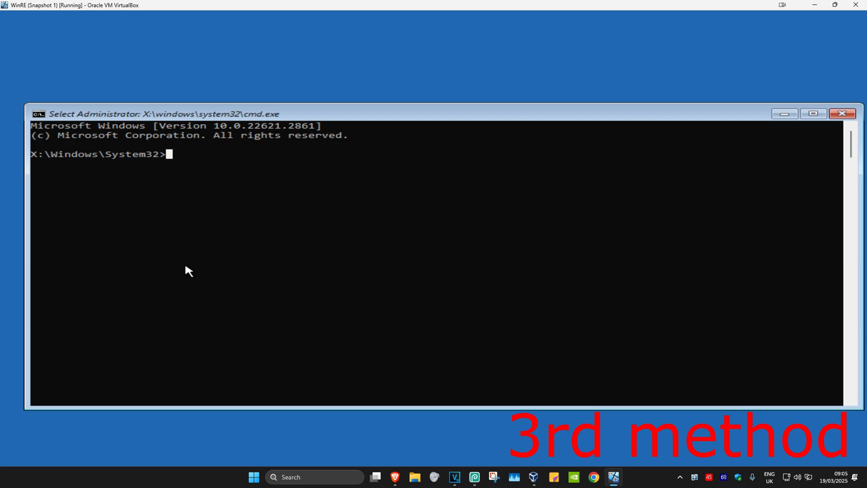
{"action": "type", "text": "sfc"}
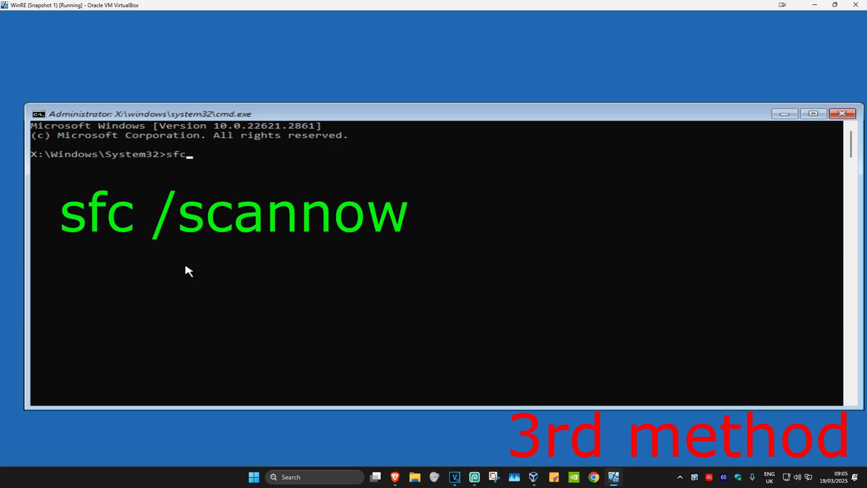
{"action": "type", "text": "/scan"}
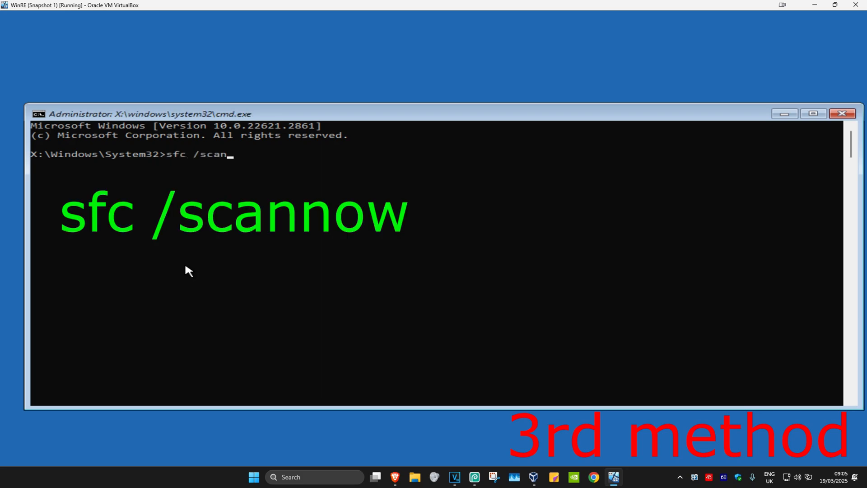
{"action": "key", "text": "Return"}
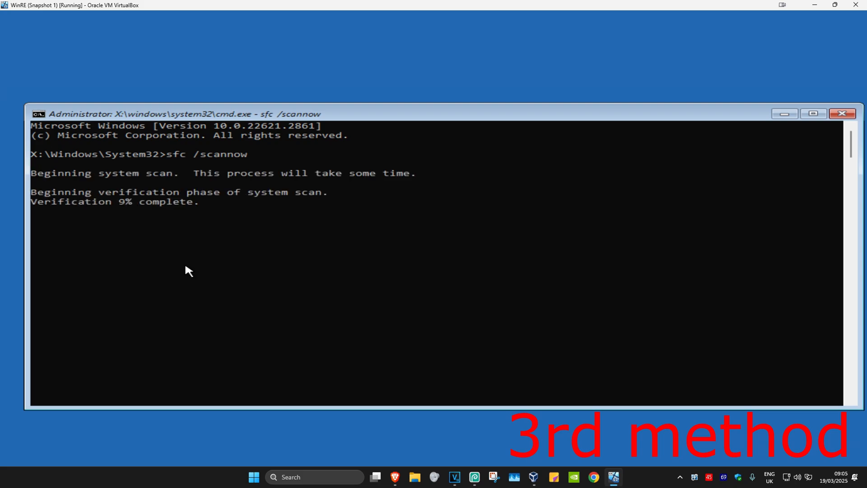
{"action": "type", "text": "ch"}
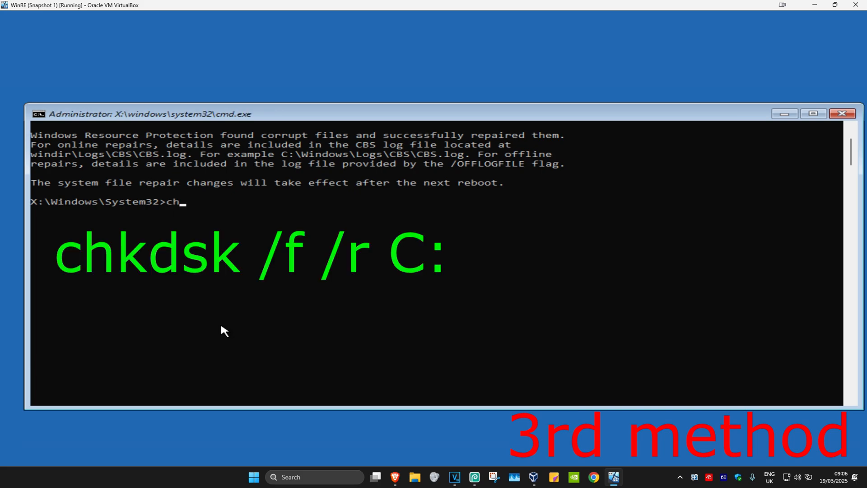
- Run chkdsk /f /r C: to fix disk errors and look for bad clusters on drive C
{"action": "type", "text": "kdsk /"}
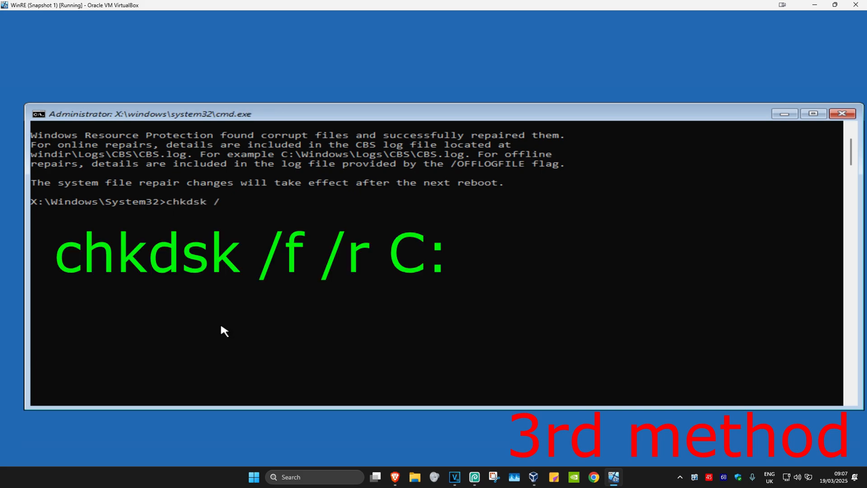
{"action": "type", "text": "f /r"}
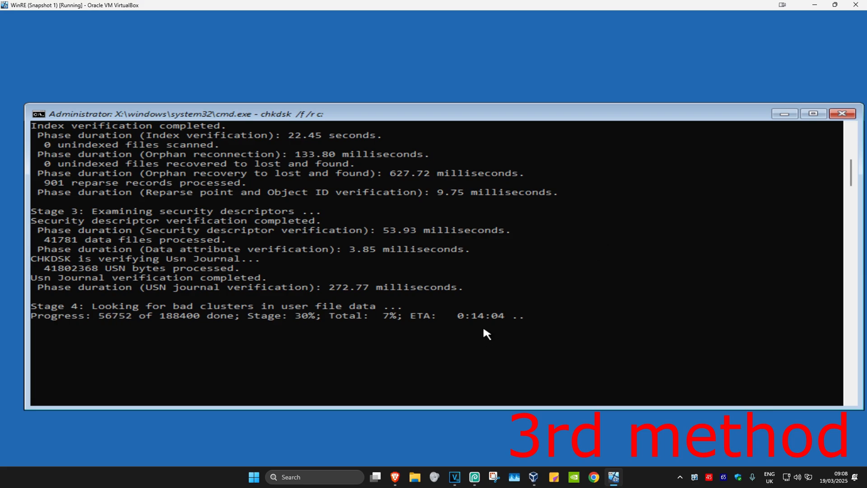
{"action": "mouse_move", "coordinate": [581, 262]}
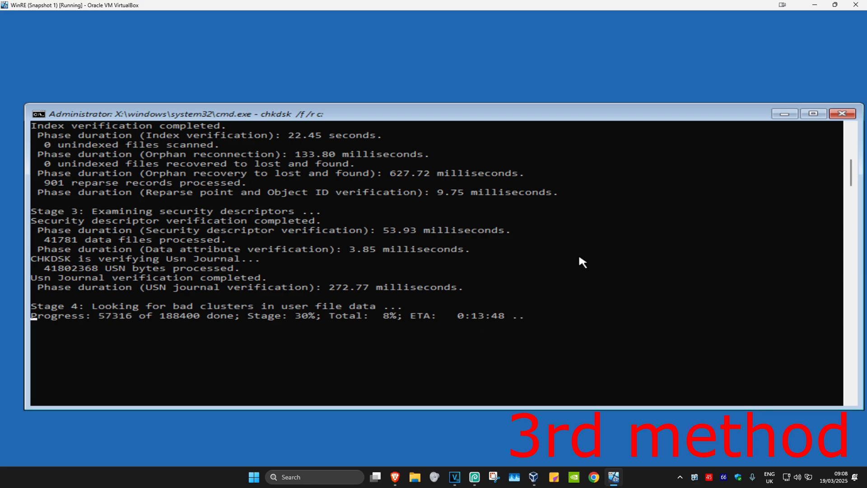
{"action": "mouse_move", "coordinate": [489, 329]}
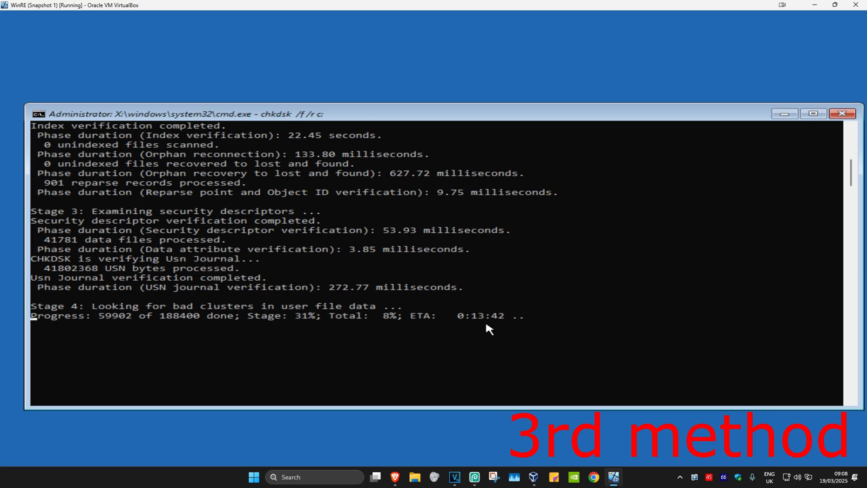
{"action": "mouse_move", "coordinate": [833, 143]}
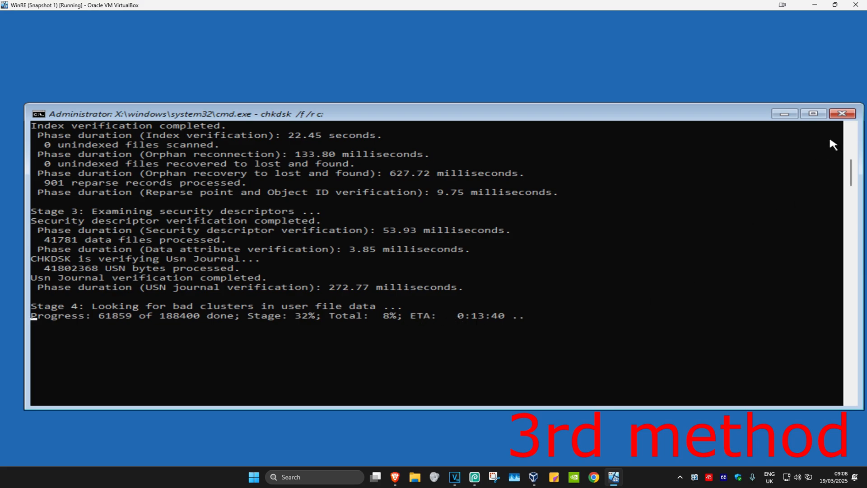